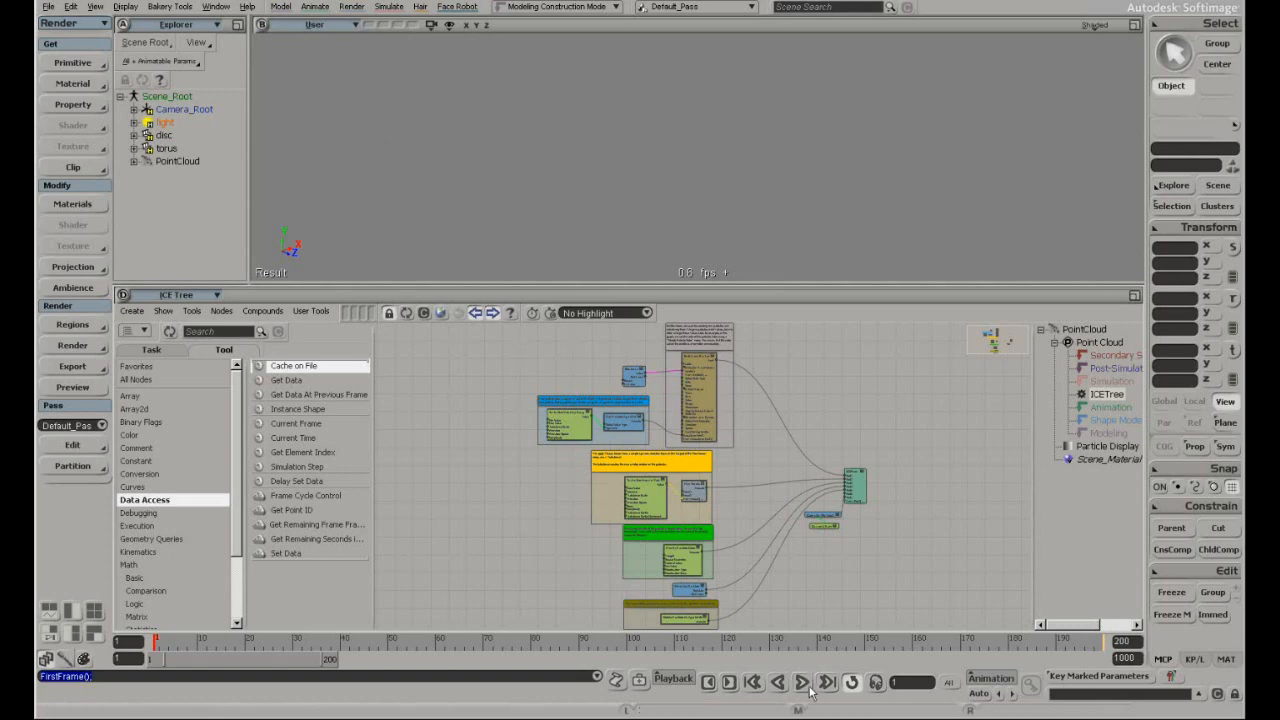
Play the fire particle ICE simulation in the viewport
left_click(800, 682)
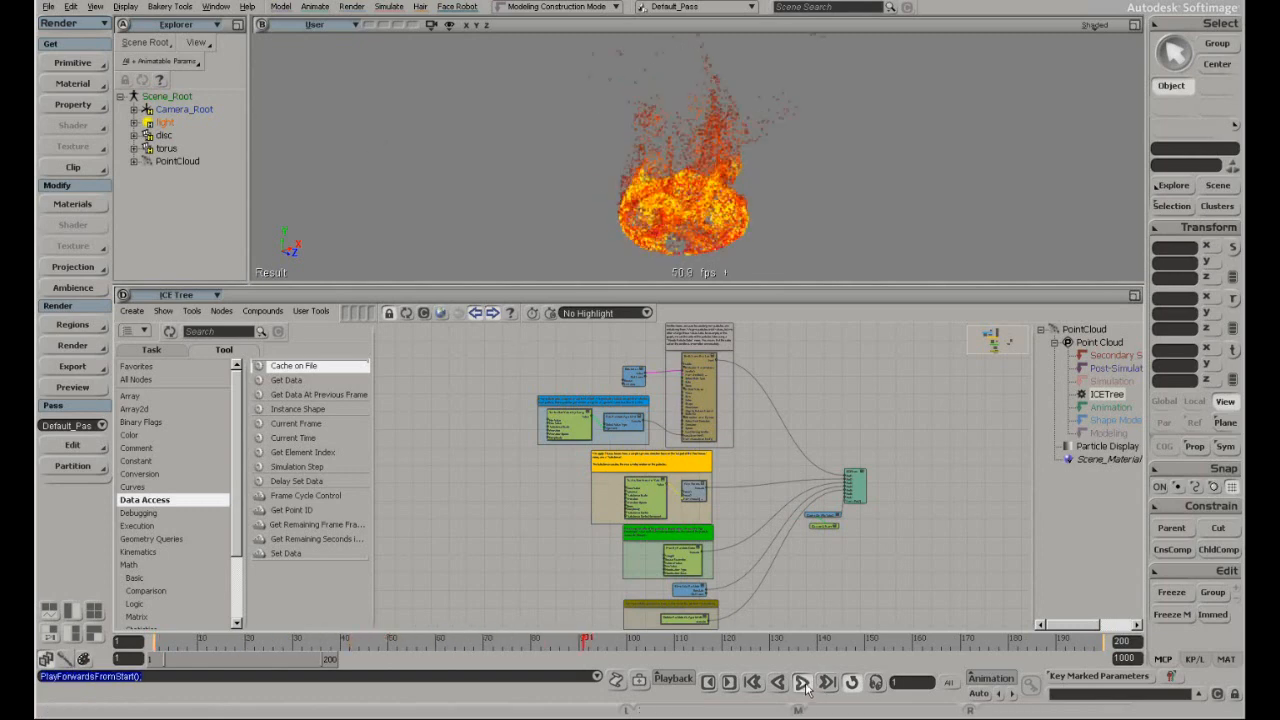
left_click(802, 684)
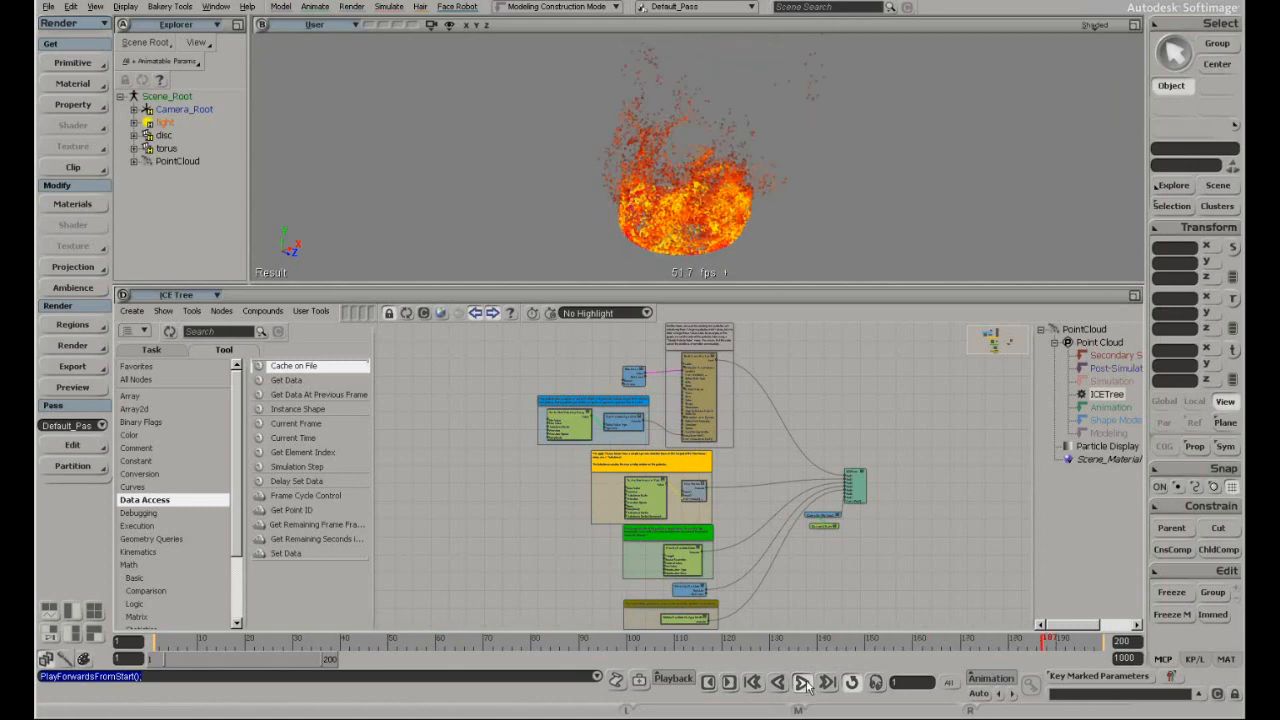
left_click(804, 680)
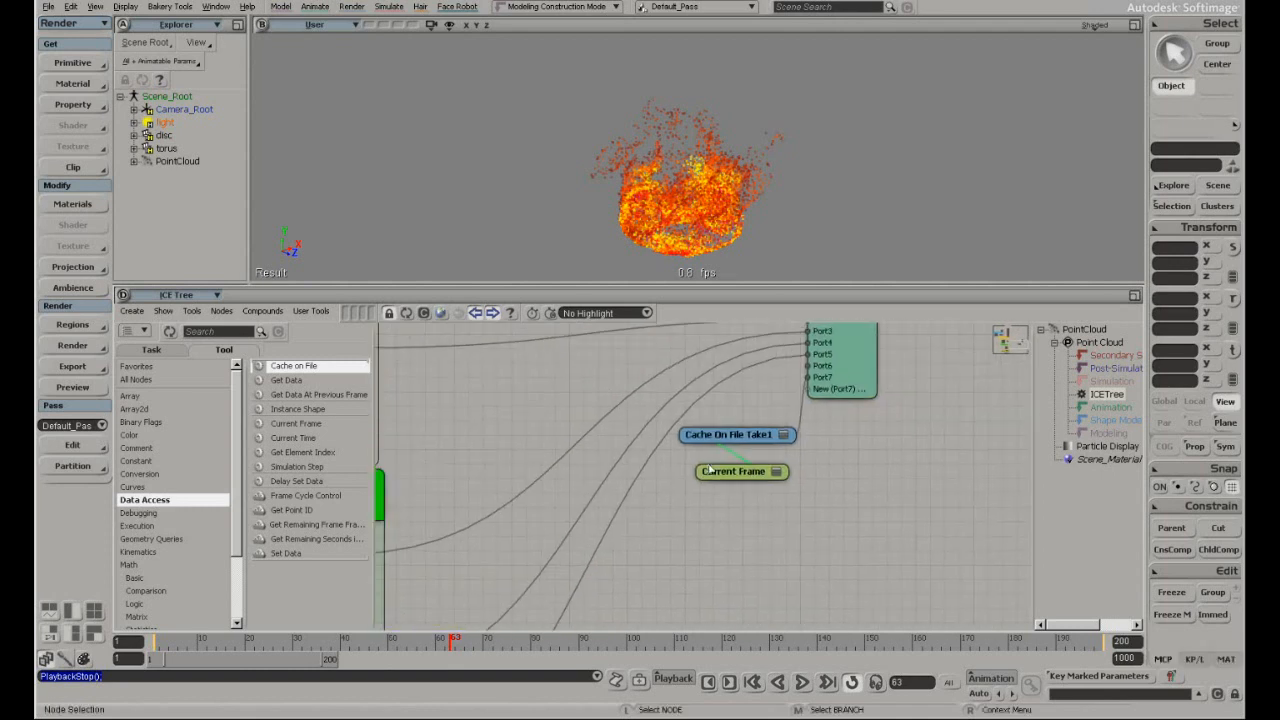
Review the Cache on File node's settings and its file mode choice
left_click(736, 440)
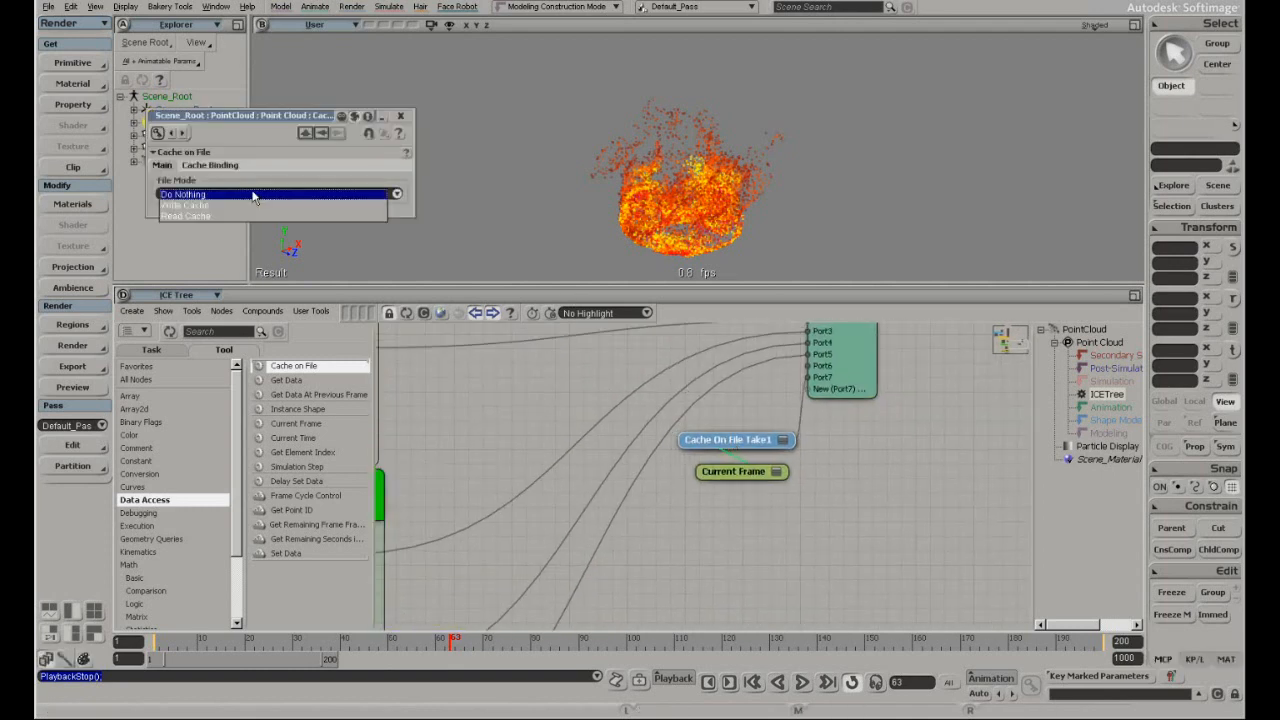
left_click(184, 204)
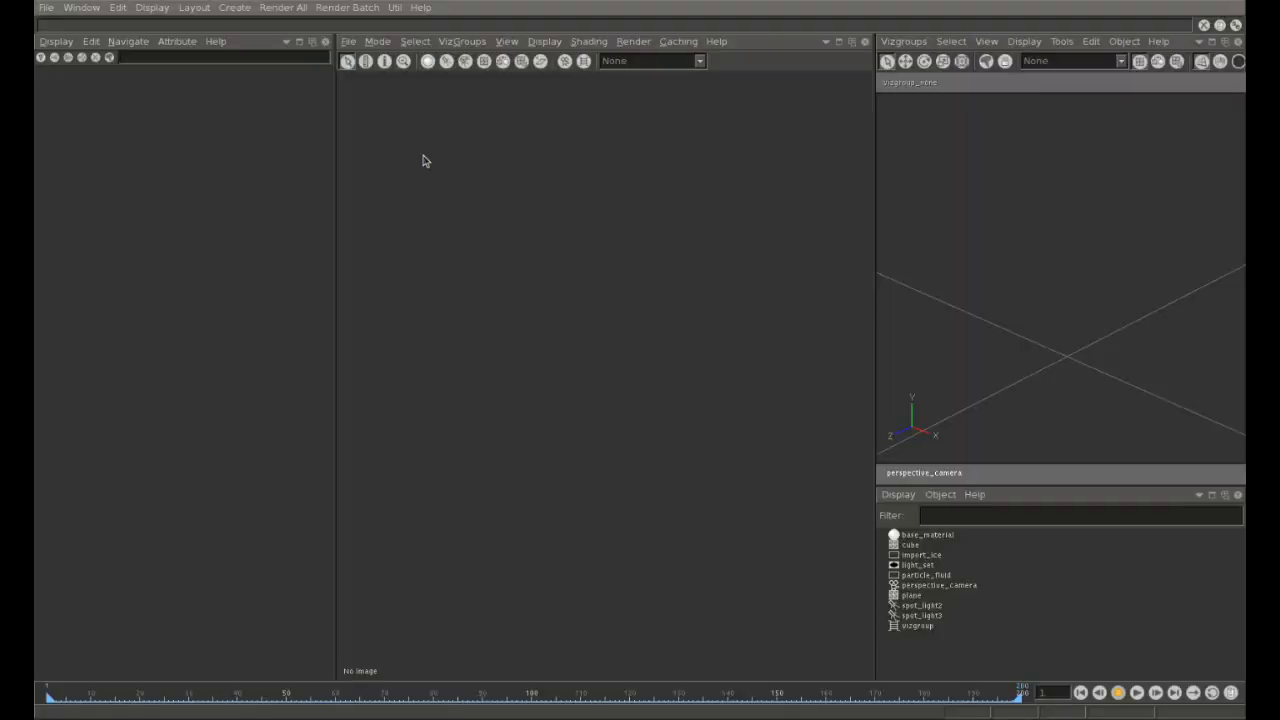
mouse_move(918, 536)
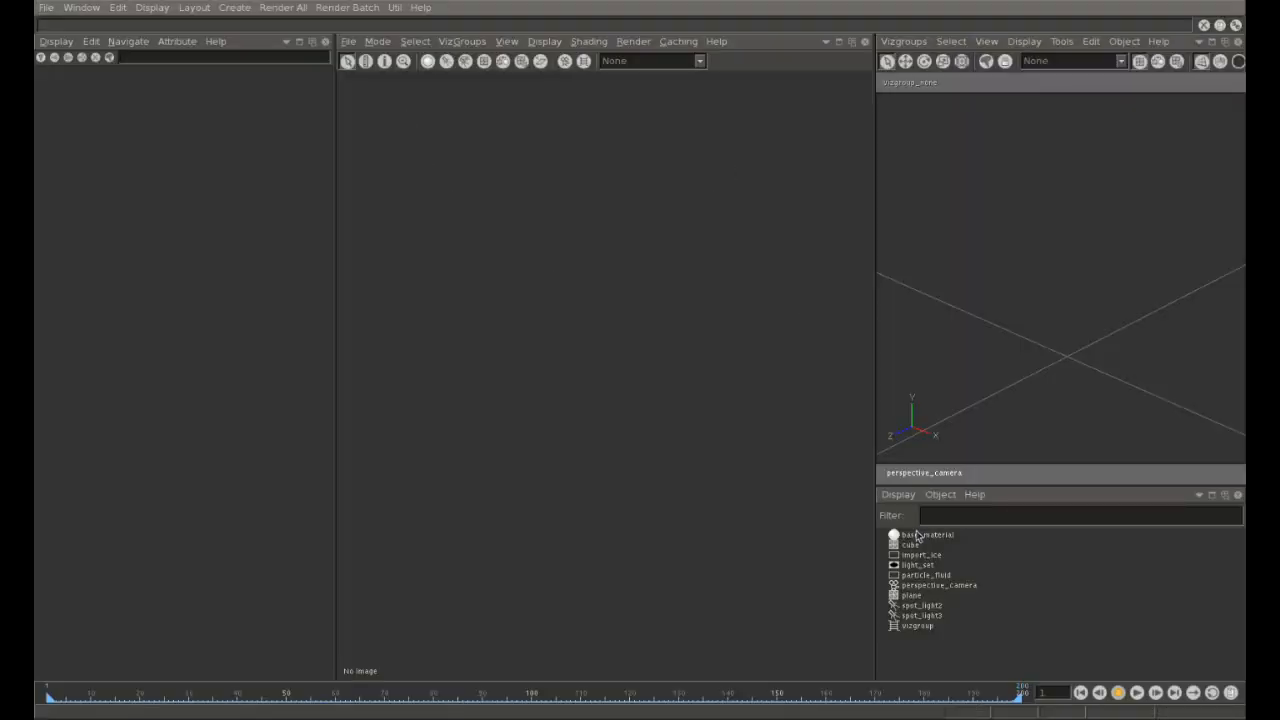
Show the vizgroup's cached particles via import_ice and inspect the particle_fluid shader
left_click(920, 556)
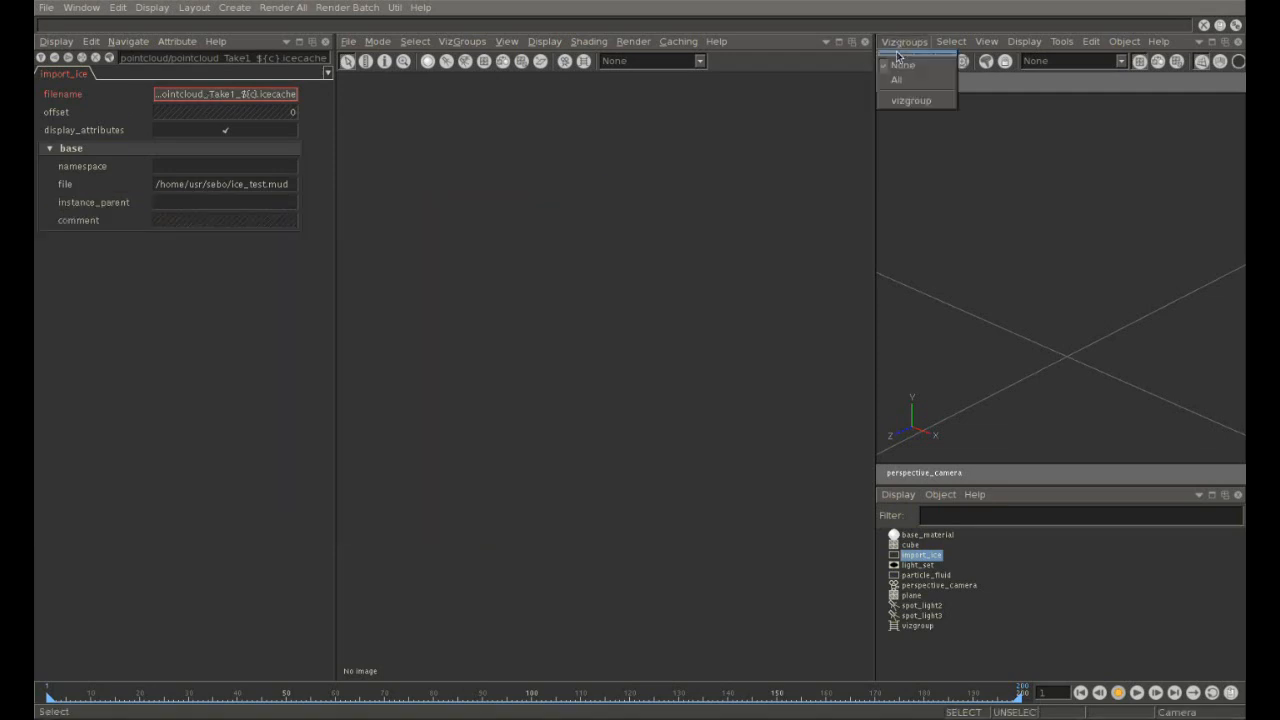
left_click(912, 100)
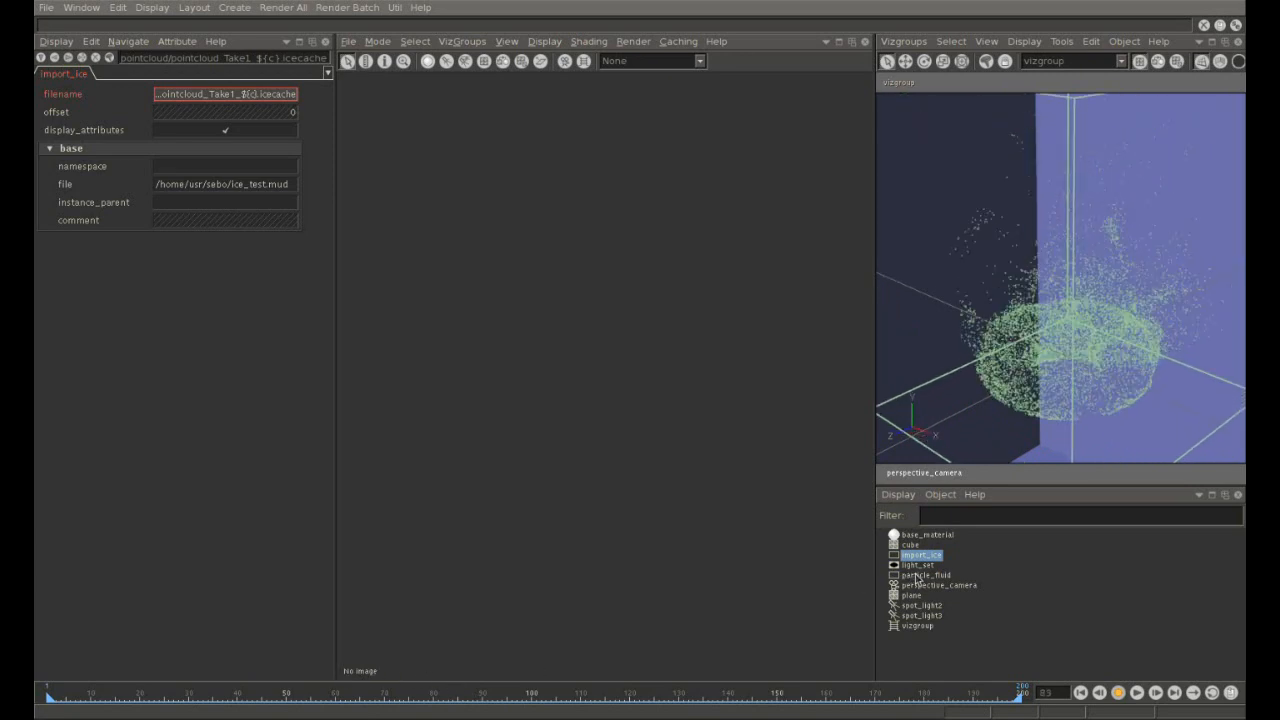
left_click(928, 576)
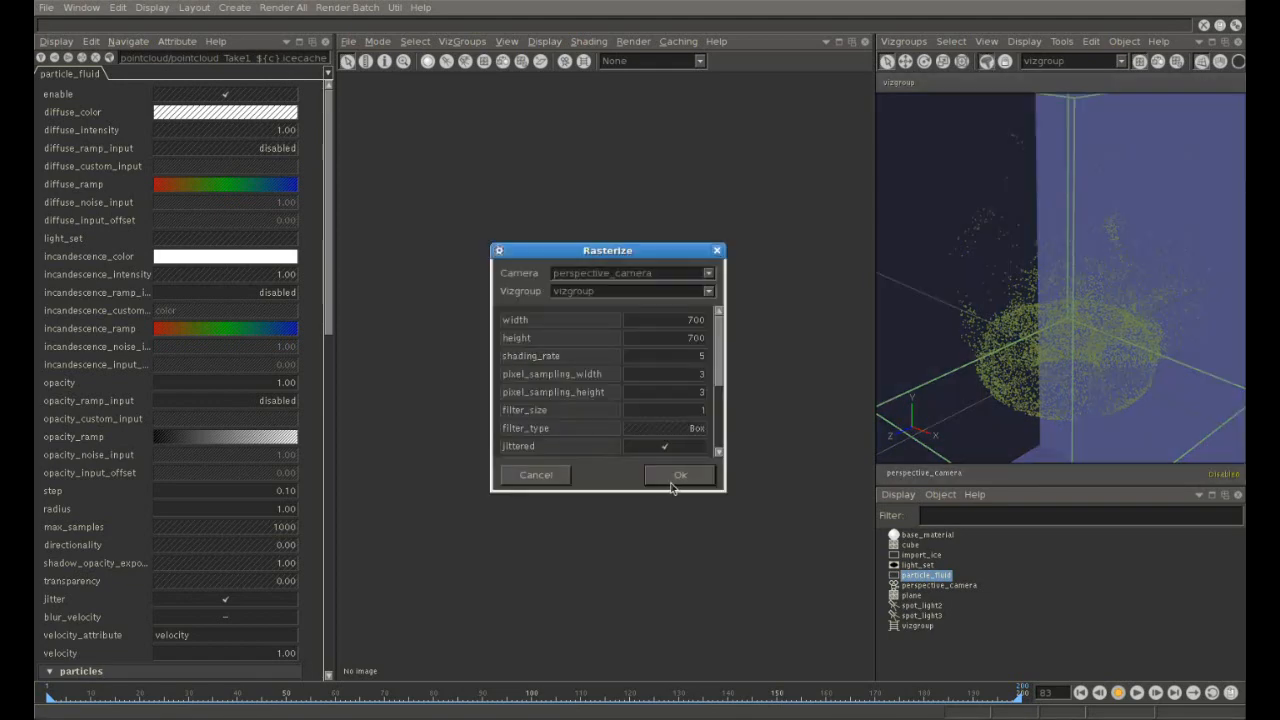
Start the Rasterize render of the fire particles from the perspective camera
left_click(680, 474)
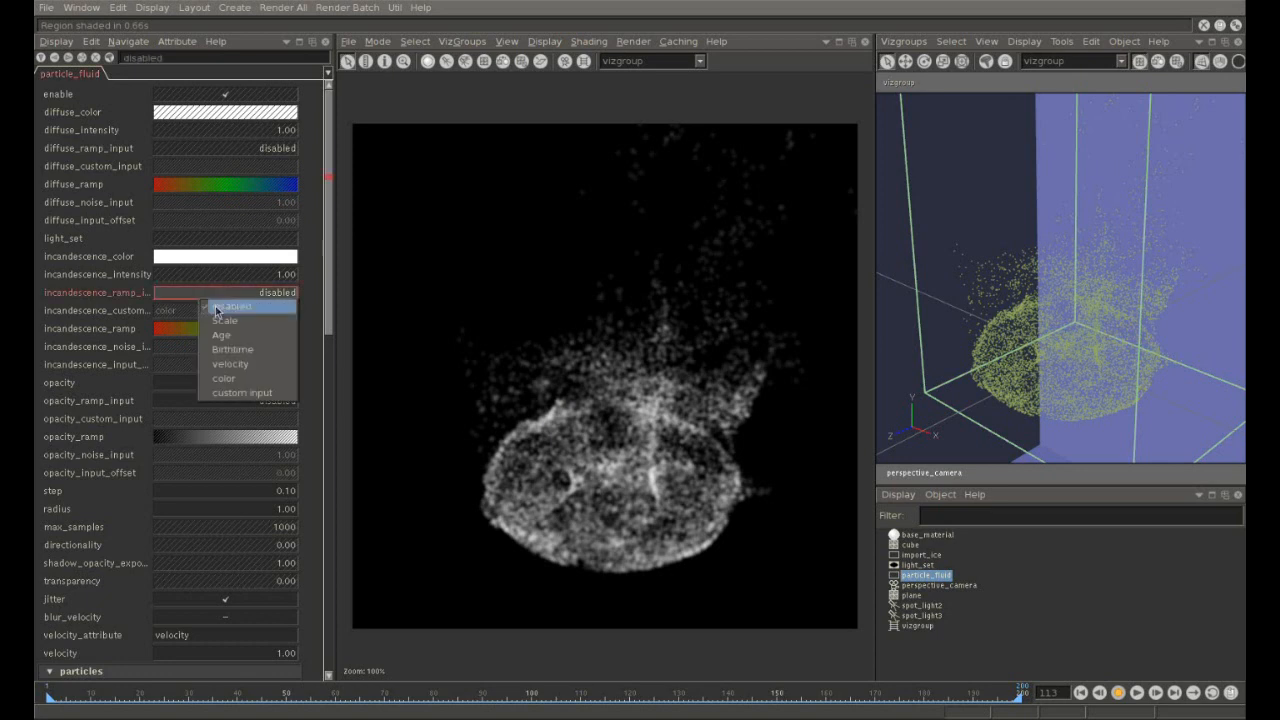
Set incandescence_ramp_input to custom input so the render glows orange-red
left_click(242, 392)
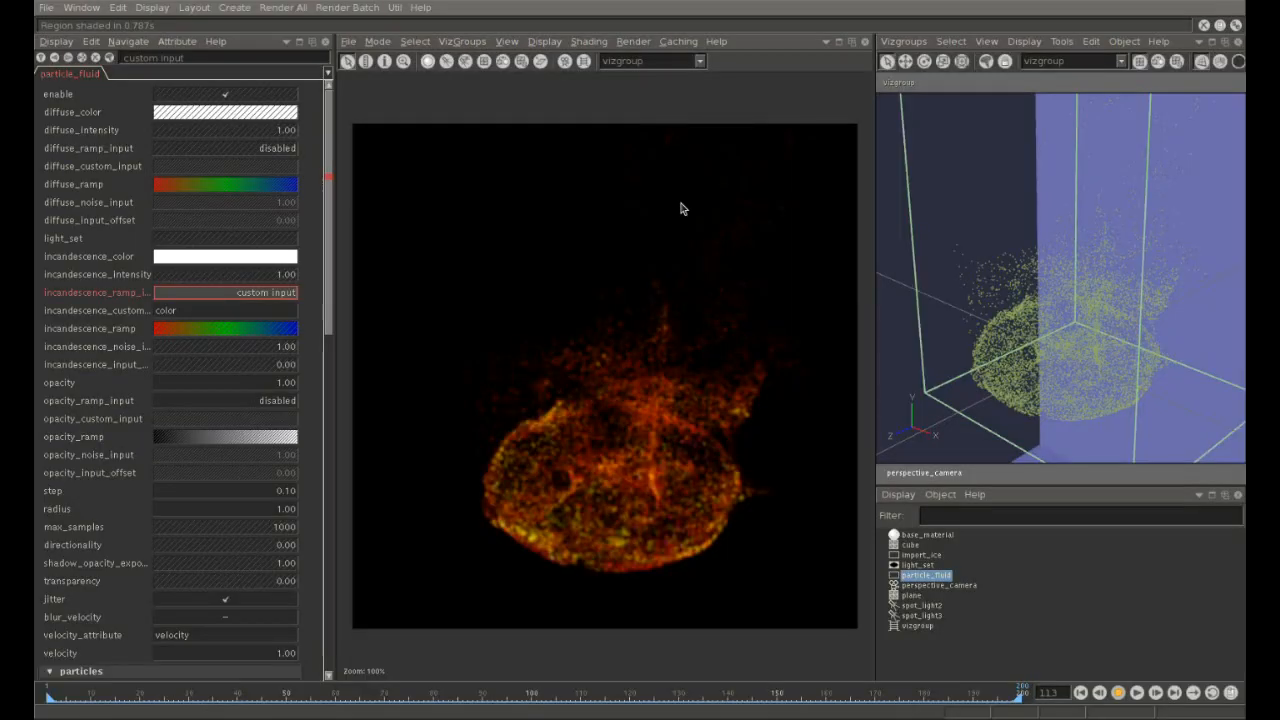
mouse_move(198, 524)
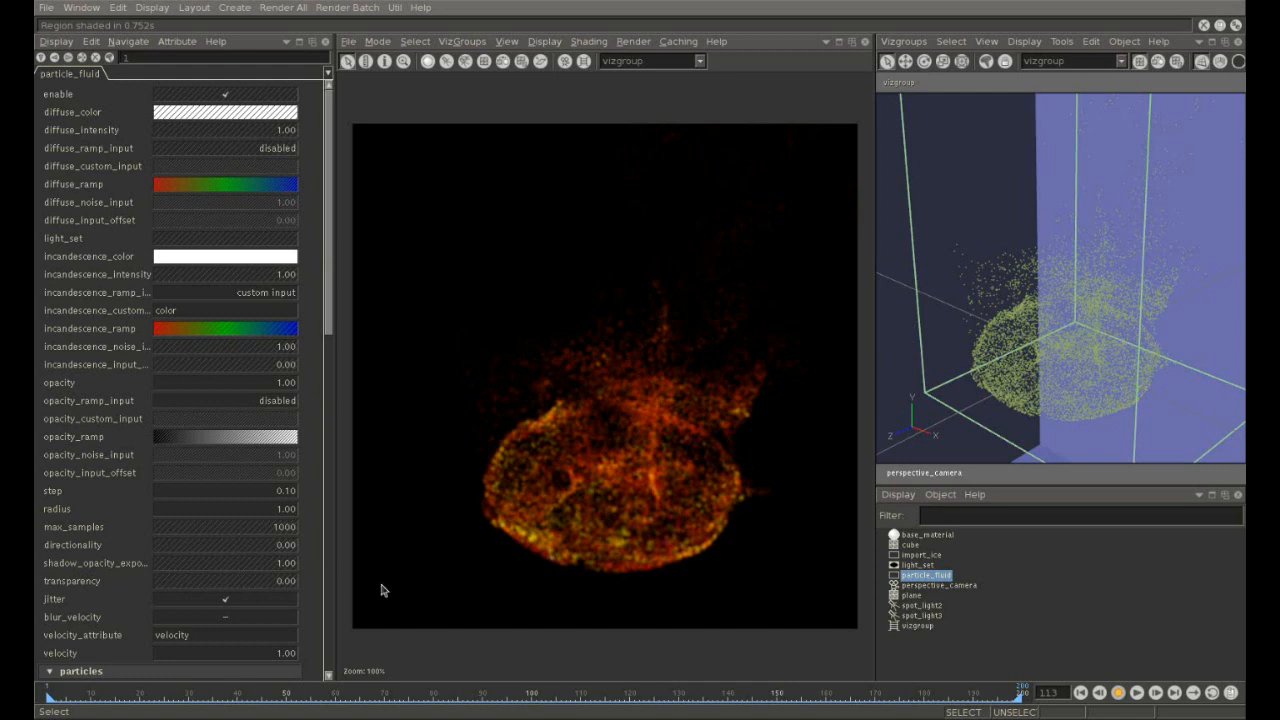
mouse_move(192, 540)
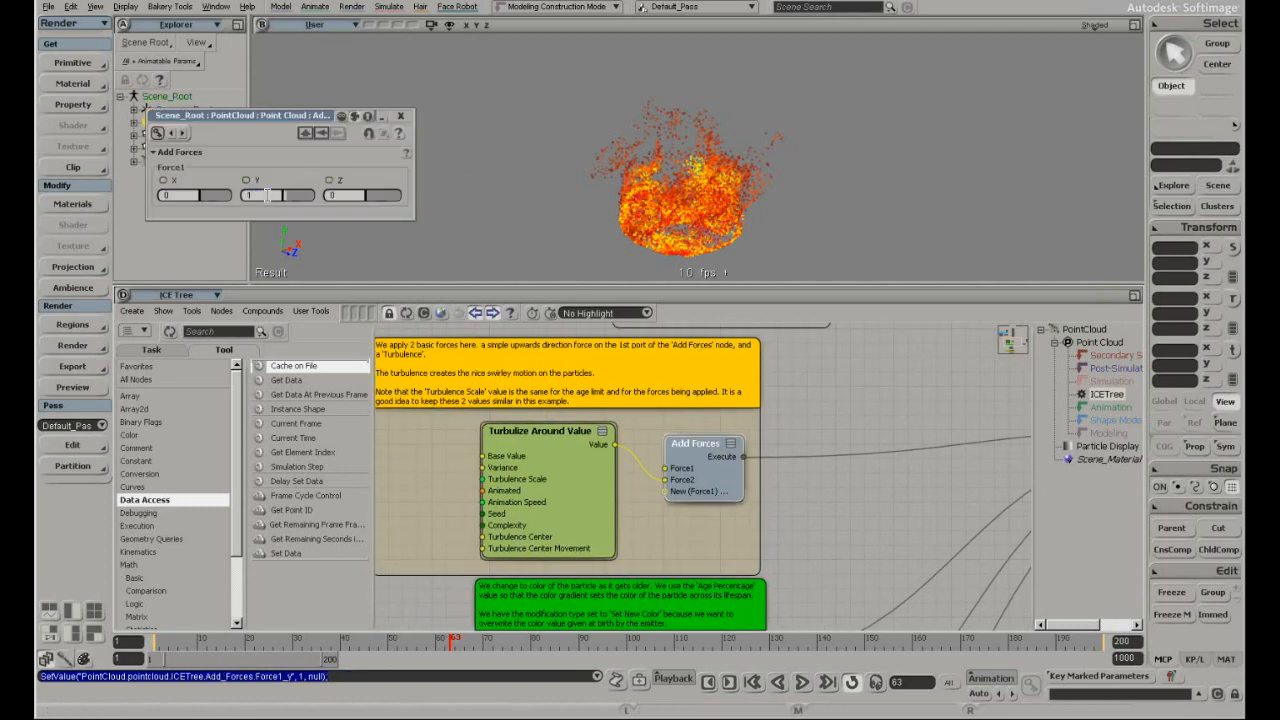
Edit the Force1 Y value in Add Forces and replay the simulation
left_click(802, 682)
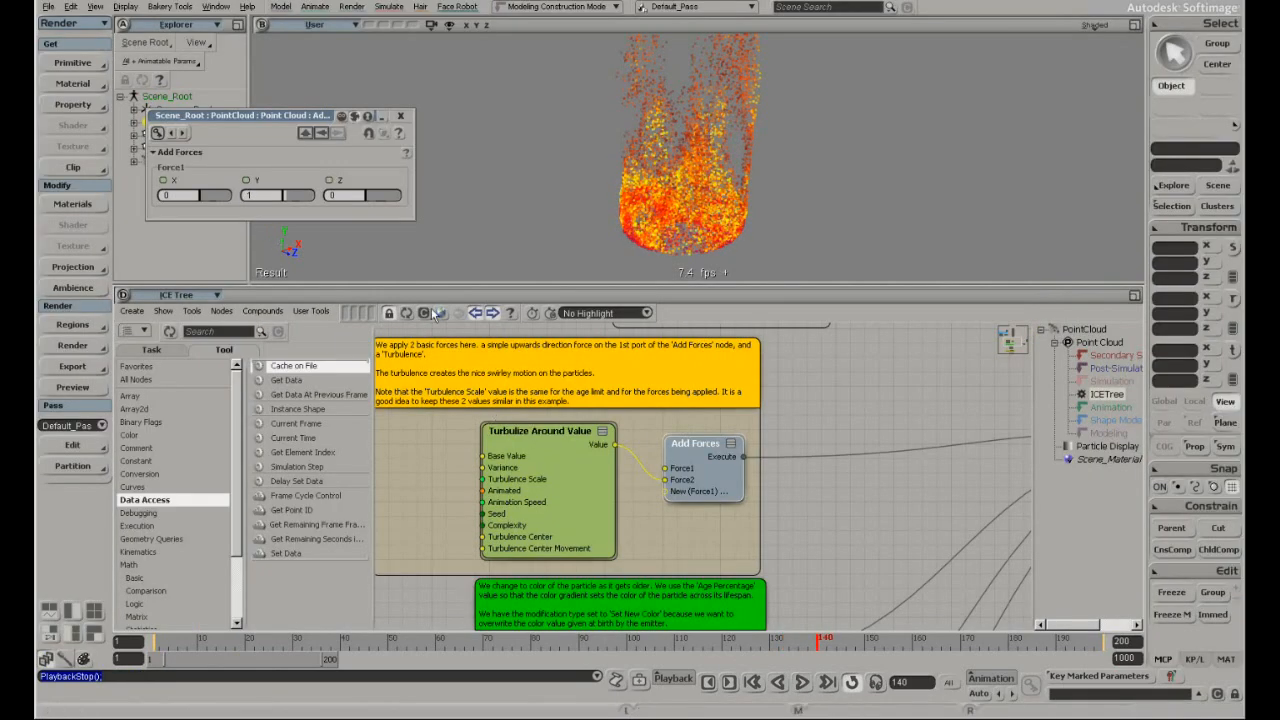
Set the Turbulence Around Value node's Variance to 3
left_click(540, 432)
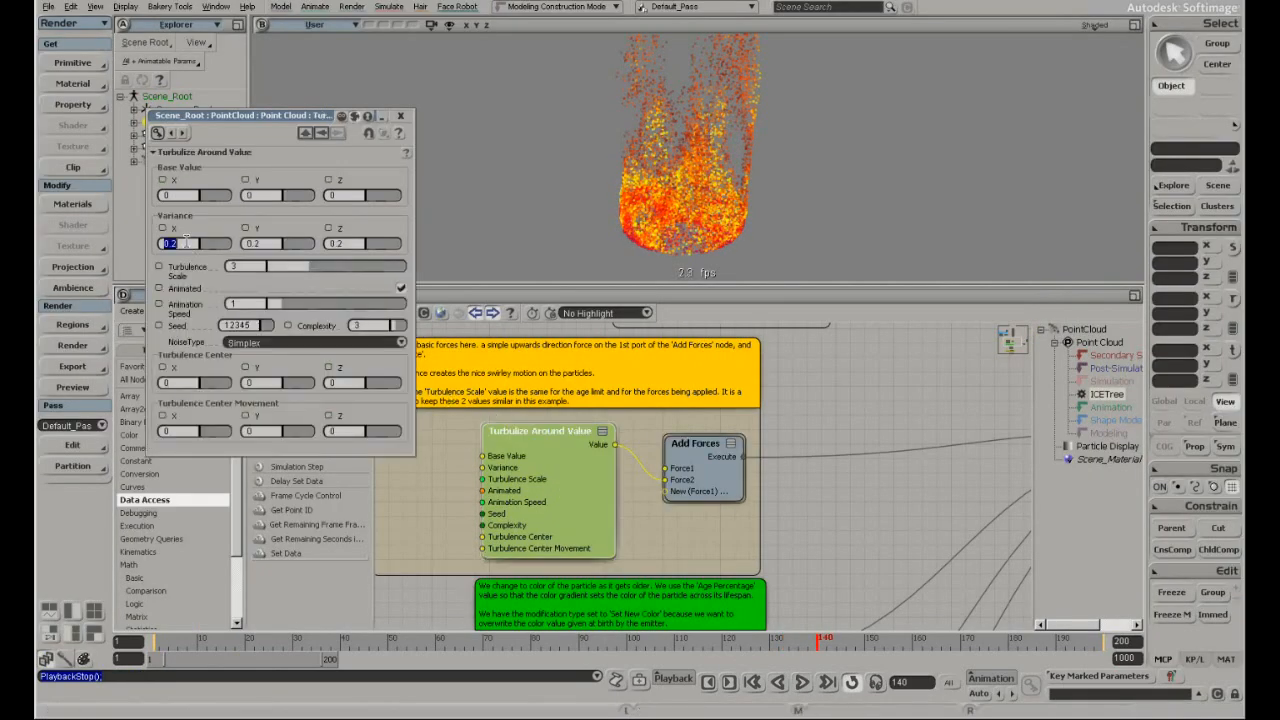
type("3")
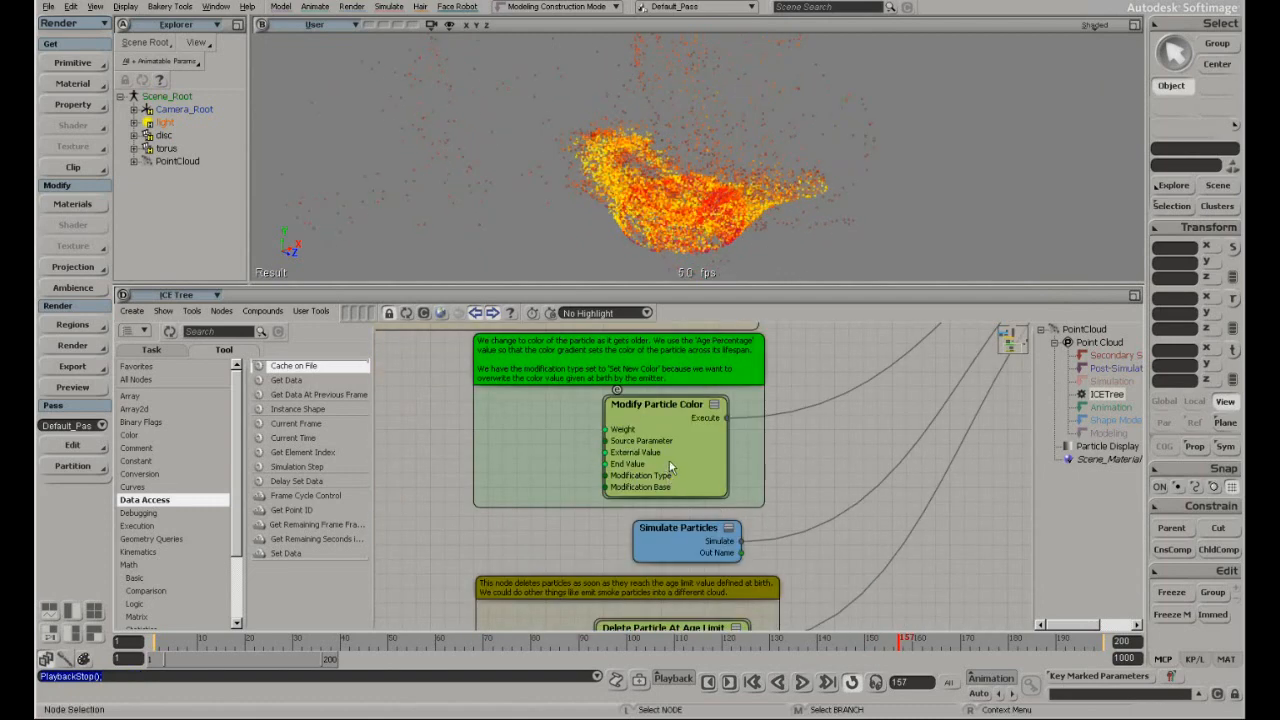
Bring up the Modify Particle Color node's property page in the ICE tree
double_click(656, 404)
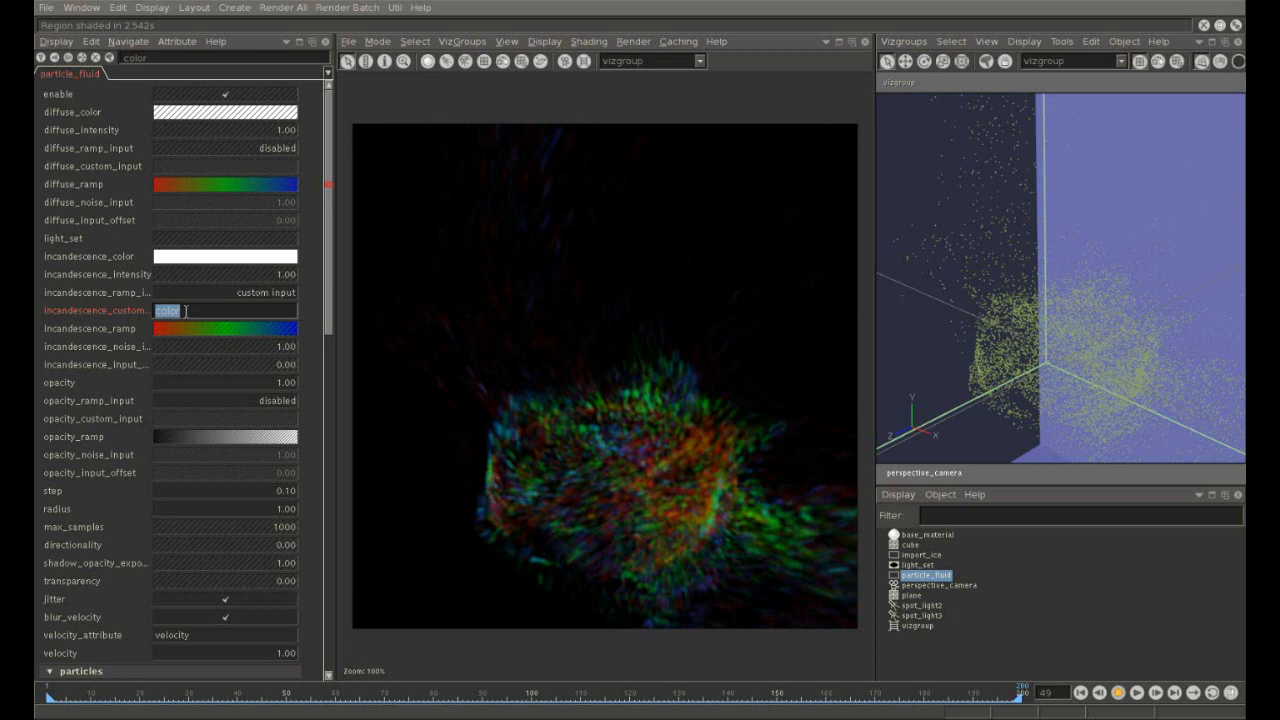
Set incandescence_custom_input to 'age' and bring up the incandescence ramp editor
type("age")
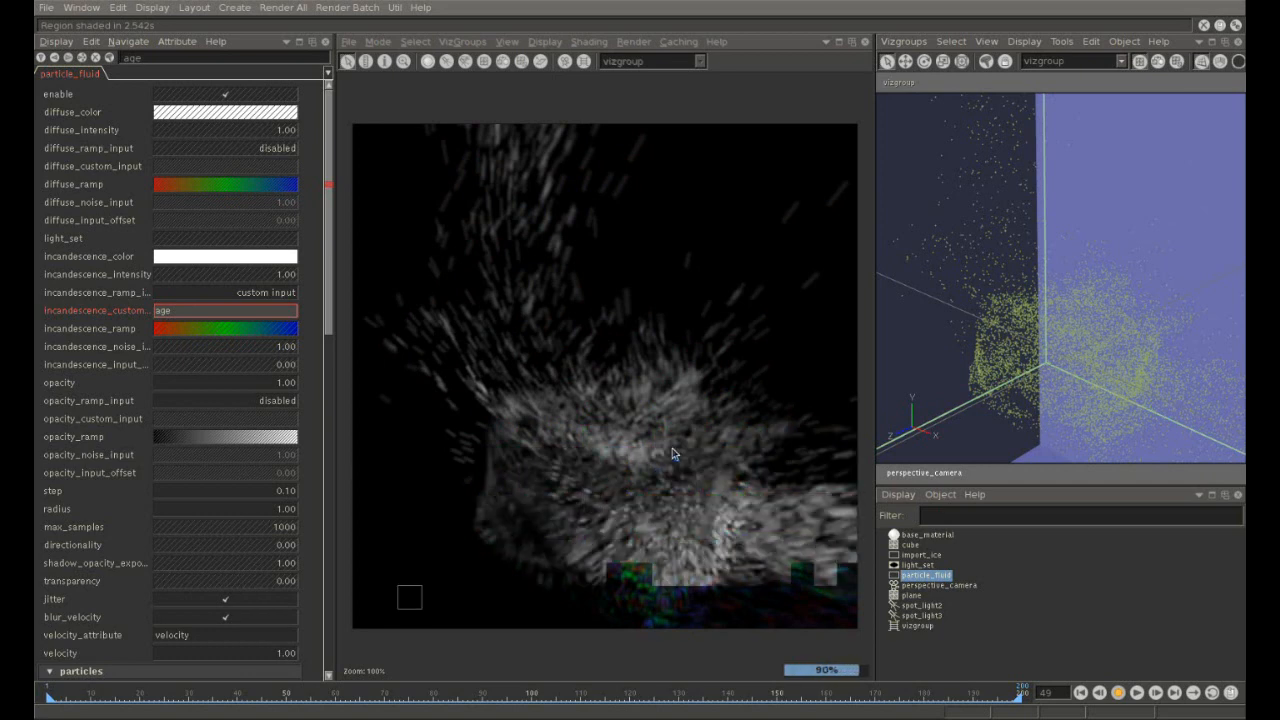
left_click(224, 328)
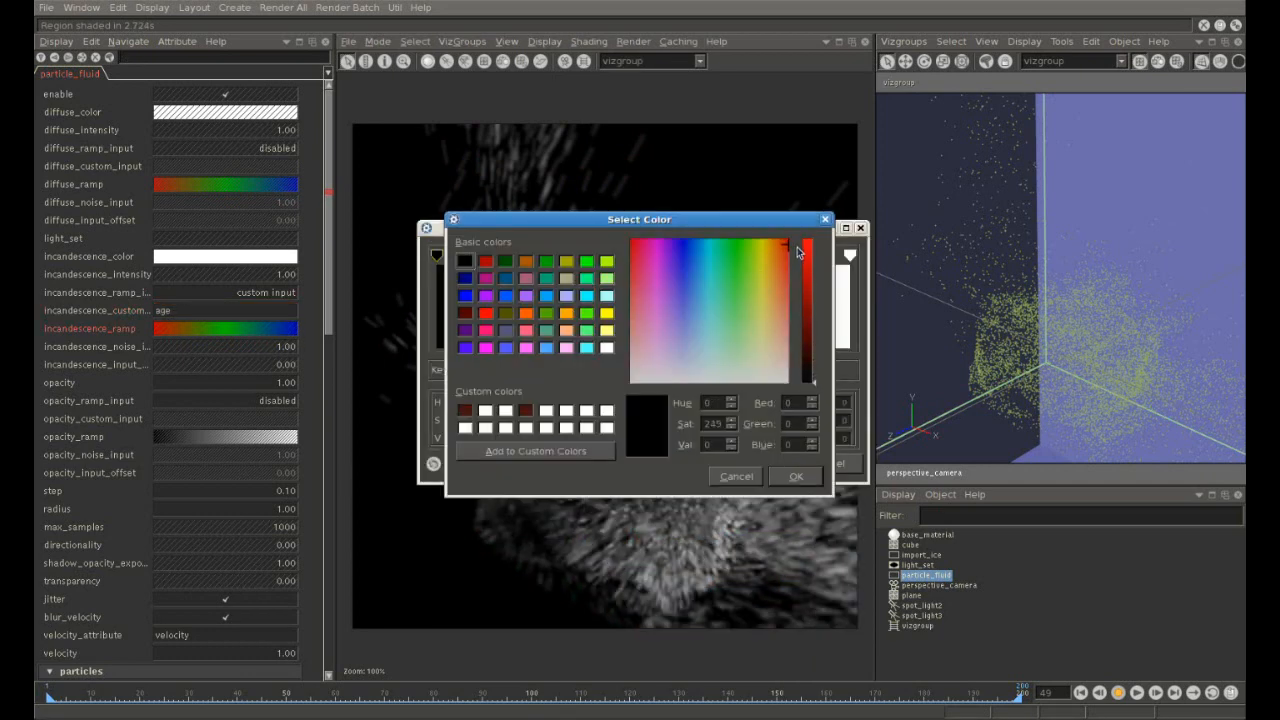
Set gradient key colors to red, yellow, blue and green, then apply the gradient
left_click(796, 476)
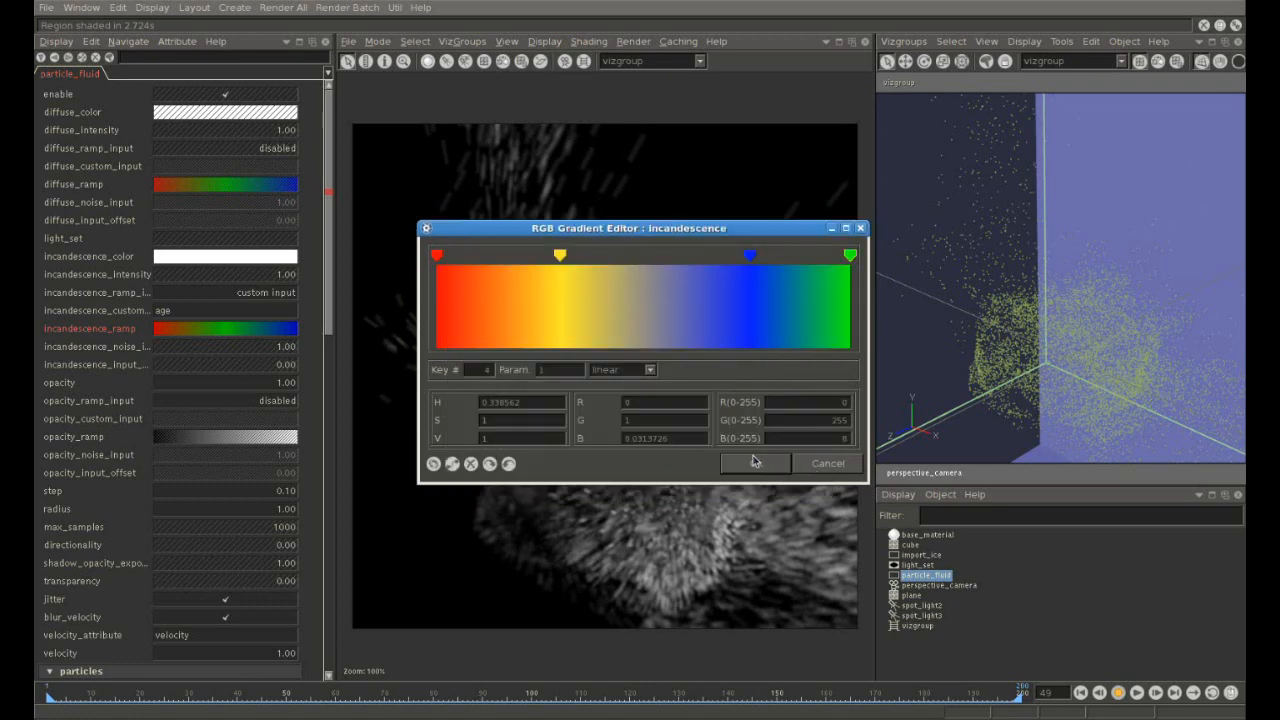
left_click(756, 462)
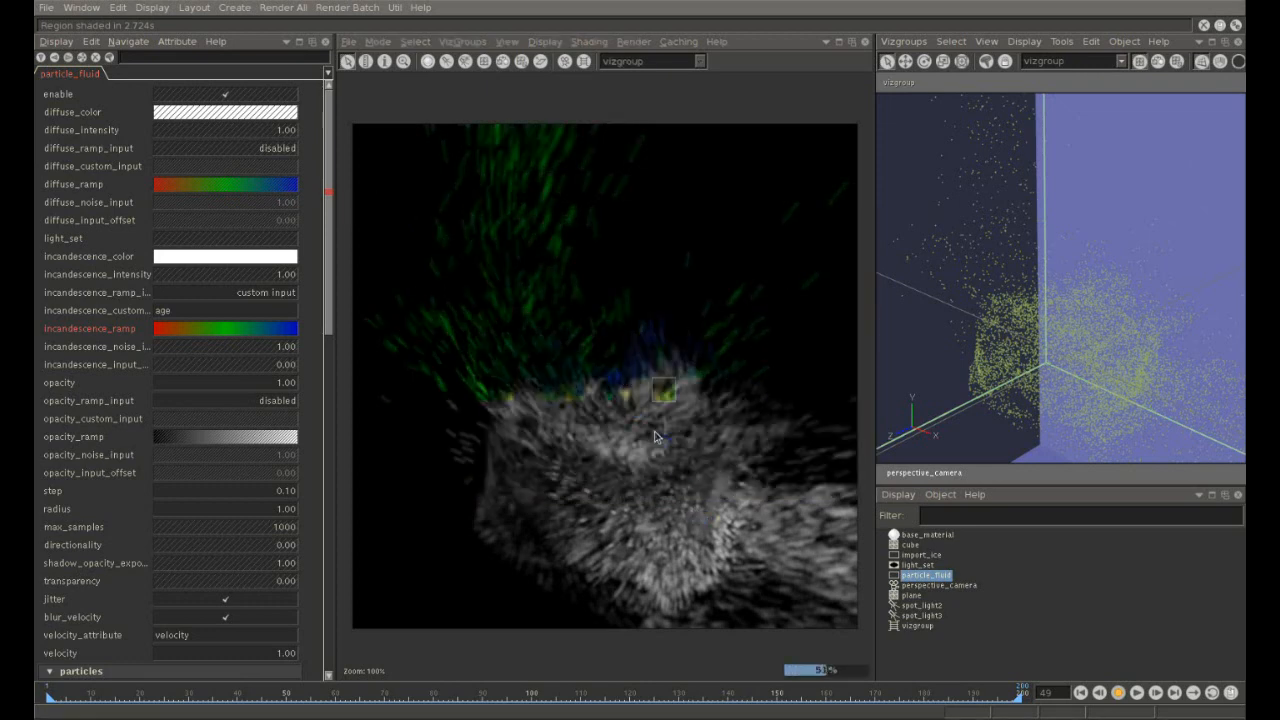